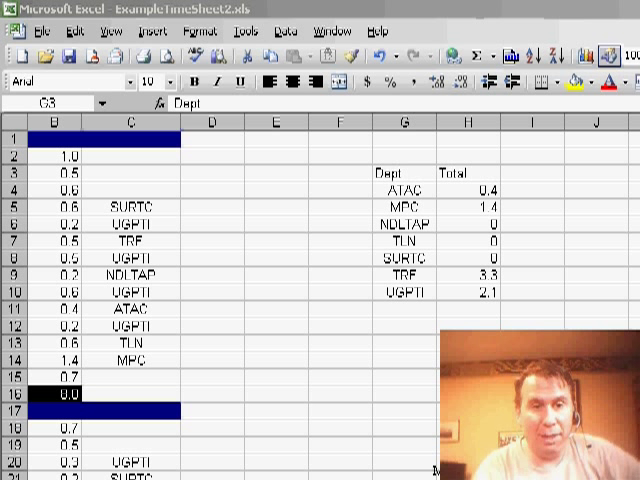
# Step: Filter the Dept/Total table with a not-equal-zero condition on Total, leaving ATAC, MPC, TRF and UGPTI
pyautogui.click(404, 176)
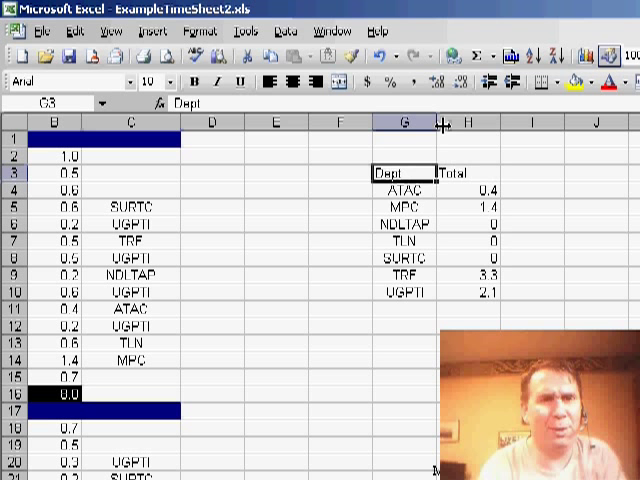
pyautogui.click(284, 32)
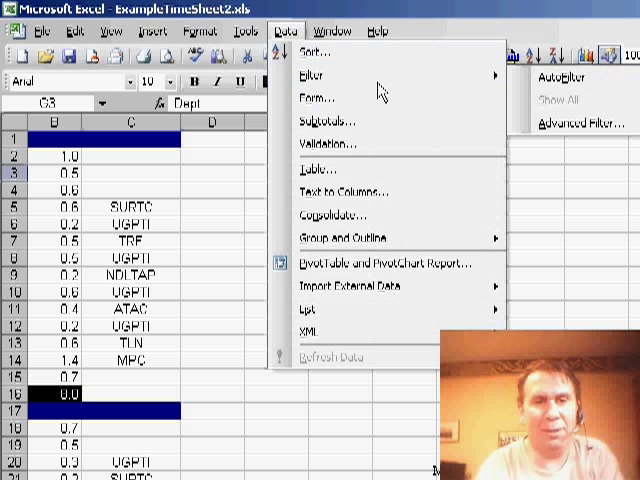
pyautogui.click(564, 76)
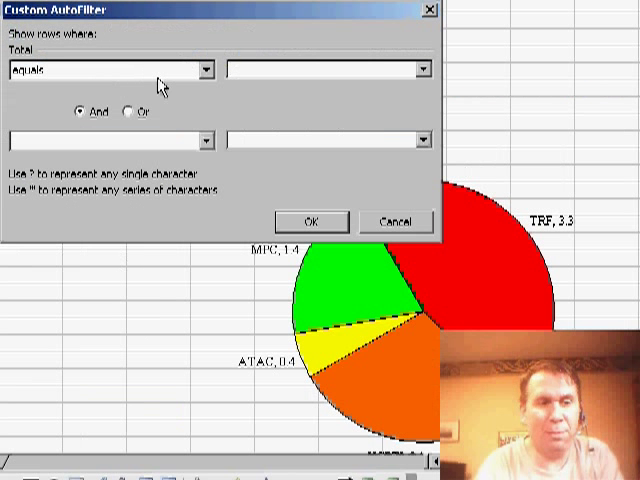
pyautogui.click(204, 68)
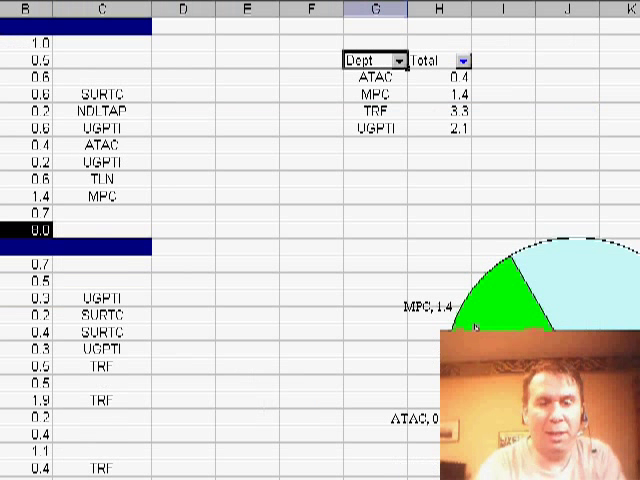
pyautogui.moveTo(600, 296)
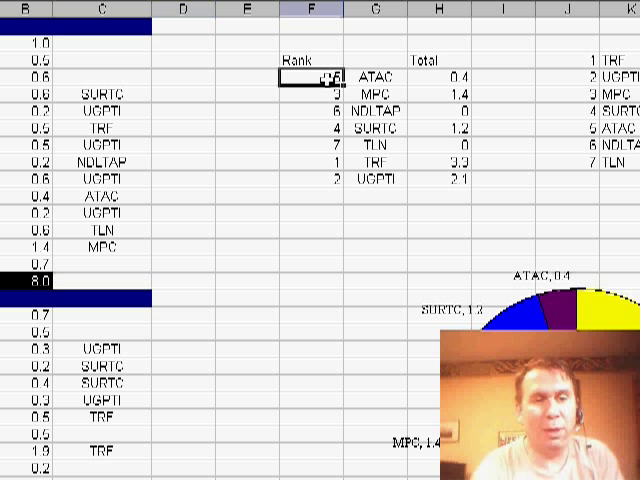
# Step: Fill F4:F10 with =RANK(H4,$H$4:$H$10) plus a COUNTIF tie-breaker so all seven ranks are unique
pyautogui.moveTo(312, 72); pyautogui.dragTo(312, 176)
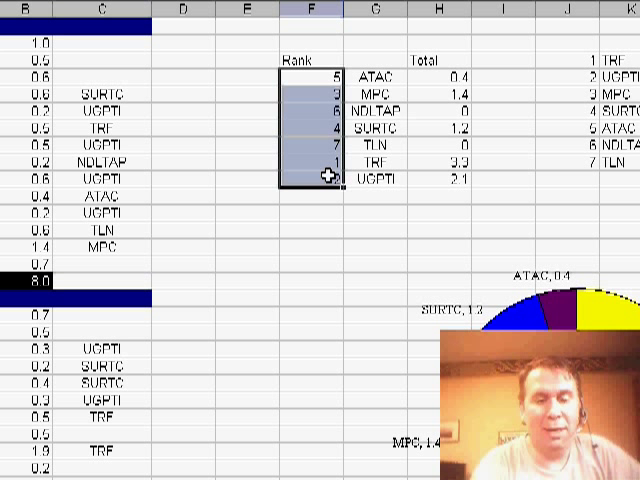
pyautogui.click(310, 76)
pyautogui.write('=RANK(H4,$H$4:$H$10)')
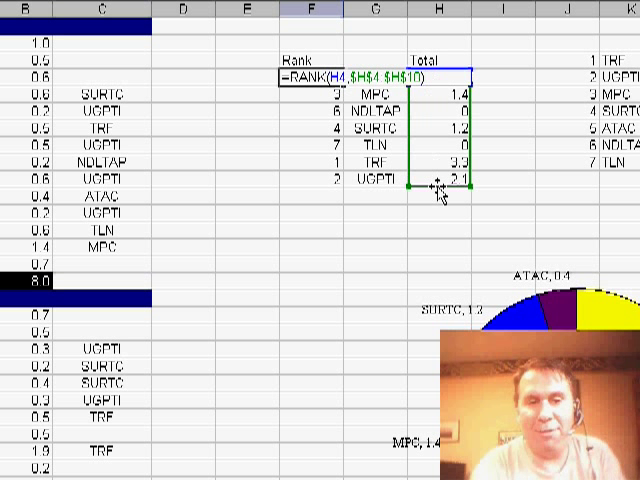
pyautogui.press('Return')
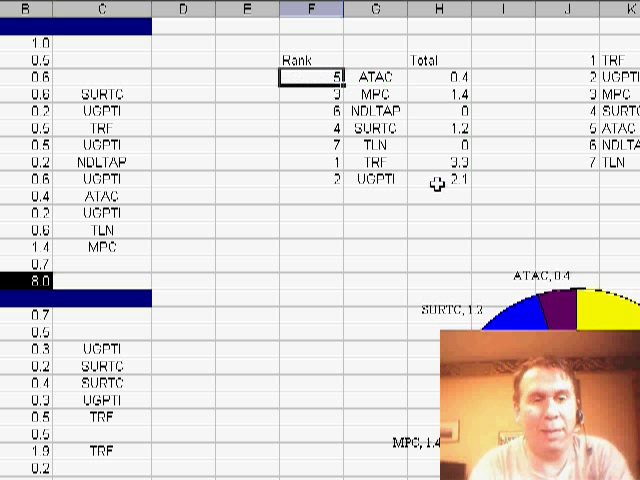
pyautogui.click(310, 146)
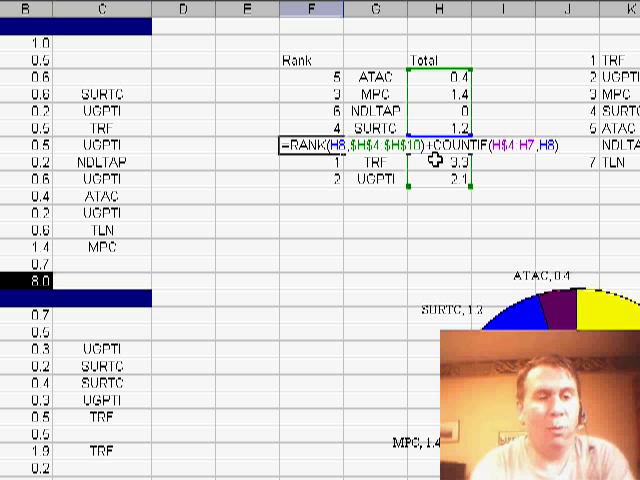
pyautogui.press('Return')
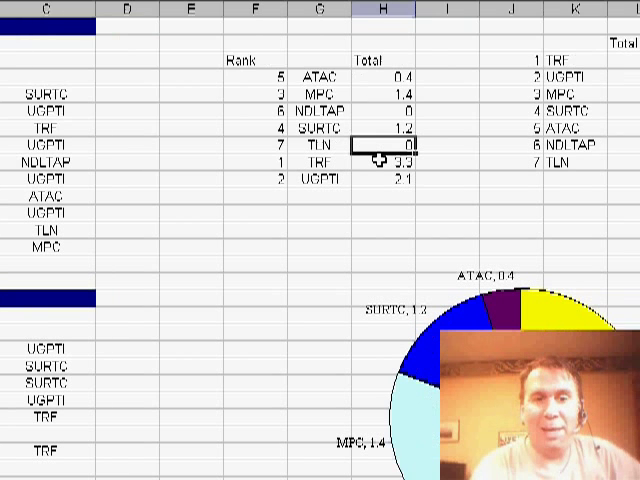
# Step: Pull each ranked department and its total into column K with =VLOOKUP($J3,$F$4:$H$10,2,FALSE)
pyautogui.hscroll(3)
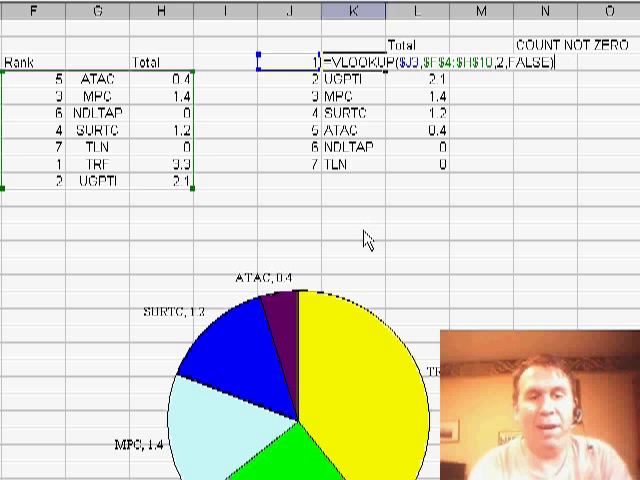
pyautogui.moveTo(56, 130)
pyautogui.write('=VLOOKUP($J3,$F$4:$H$10,3,FALSE)')
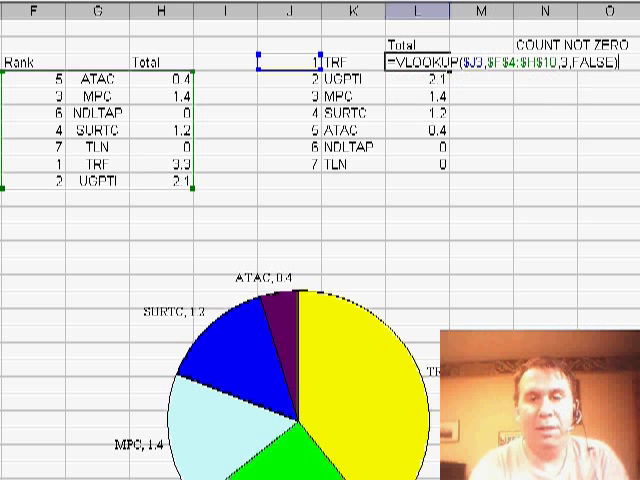
pyautogui.press('Return')
pyautogui.write('=COUNTIF(L3:L9,">0")')
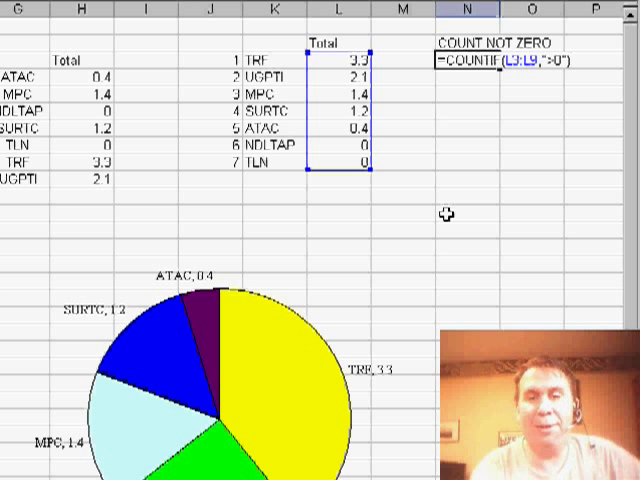
# Step: Enter =COUNTIF(L3:L9,"<>0") under COUNT NOT ZERO, returning 5, and go back to the SUMIF totals table
pyautogui.press('Return')
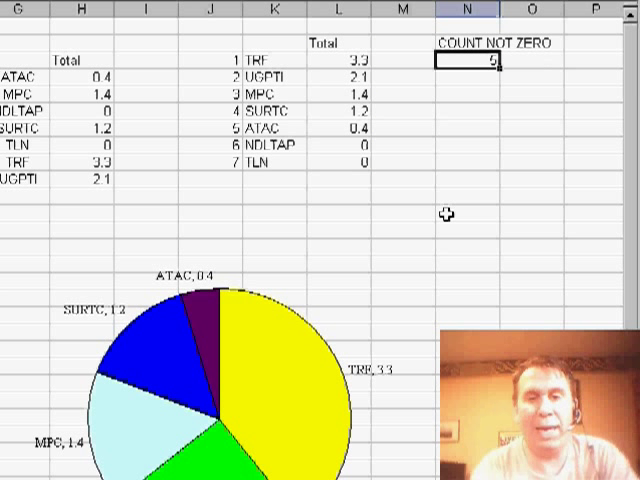
pyautogui.hscroll(-3)
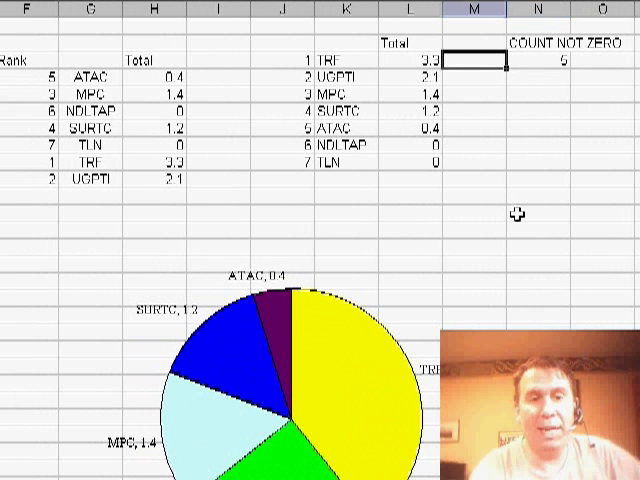
pyautogui.click(176, 104)
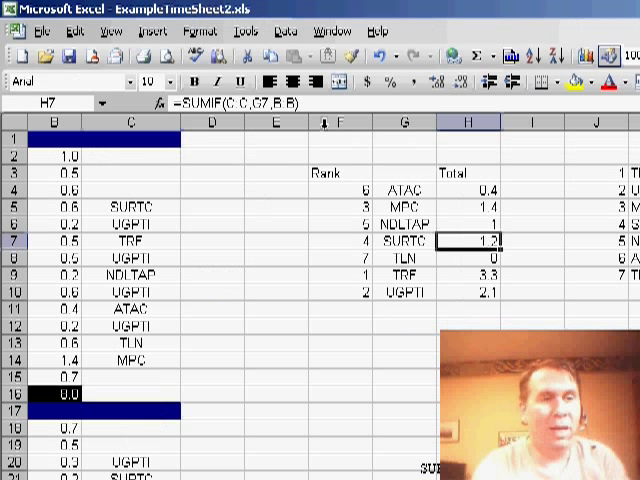
# Step: Reach the Define Name dialog via Insert > Name to create the MyData range
pyautogui.click(152, 32)
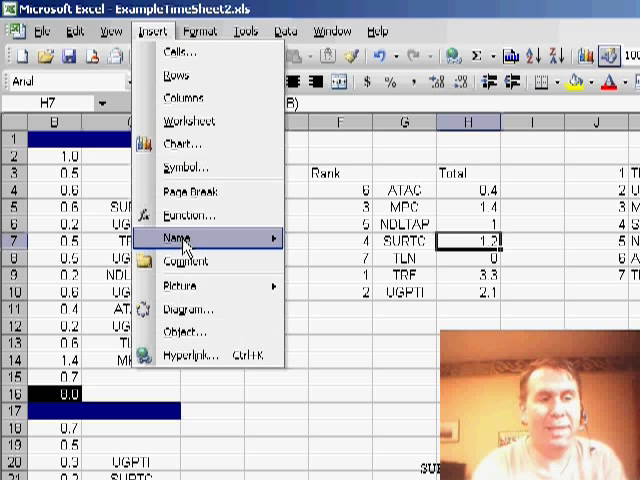
pyautogui.click(180, 238)
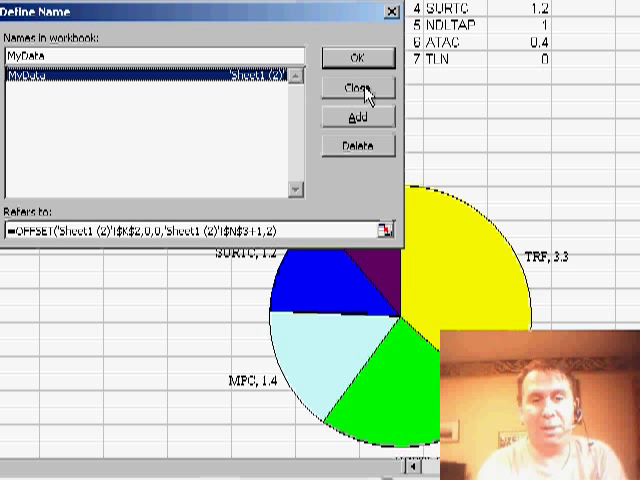
pyautogui.moveTo(14, 98)
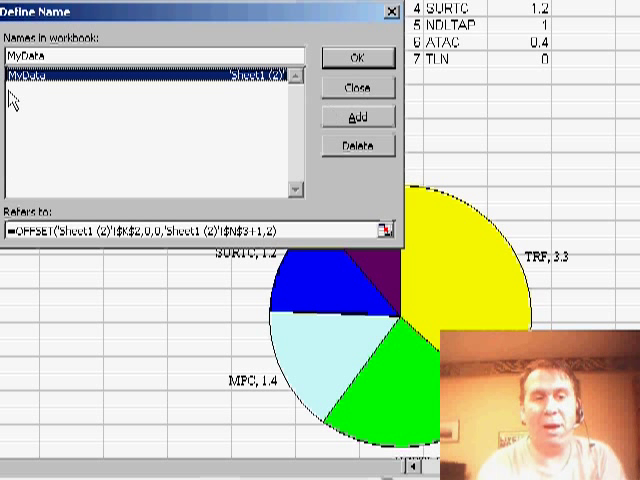